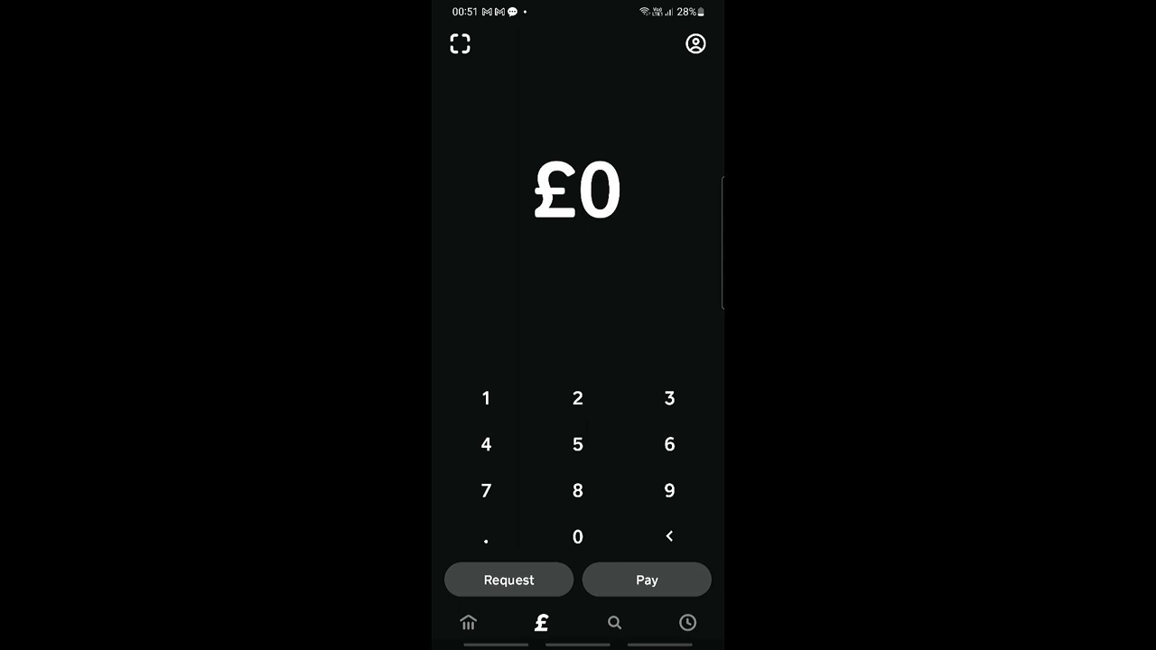
Open Your Account from the profile icon on the payment screen.
left_click(694, 43)
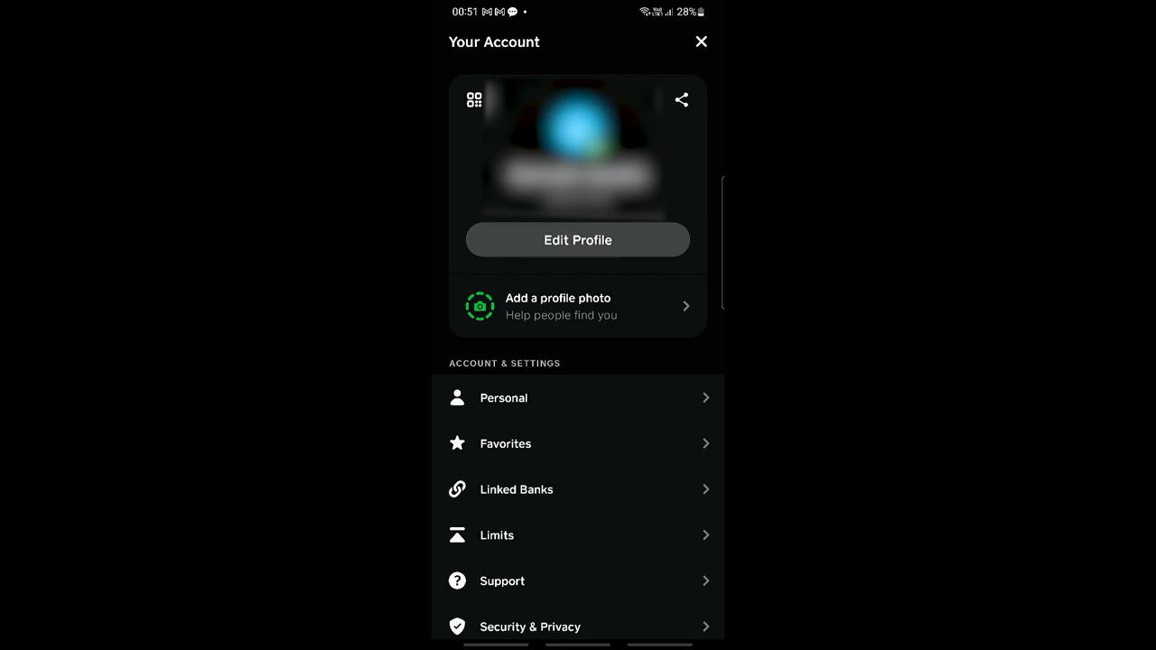
View the Linked Banks list showing the Lloyds Bank Plc Visa debit card, then return to the payment screen.
left_click(517, 489)
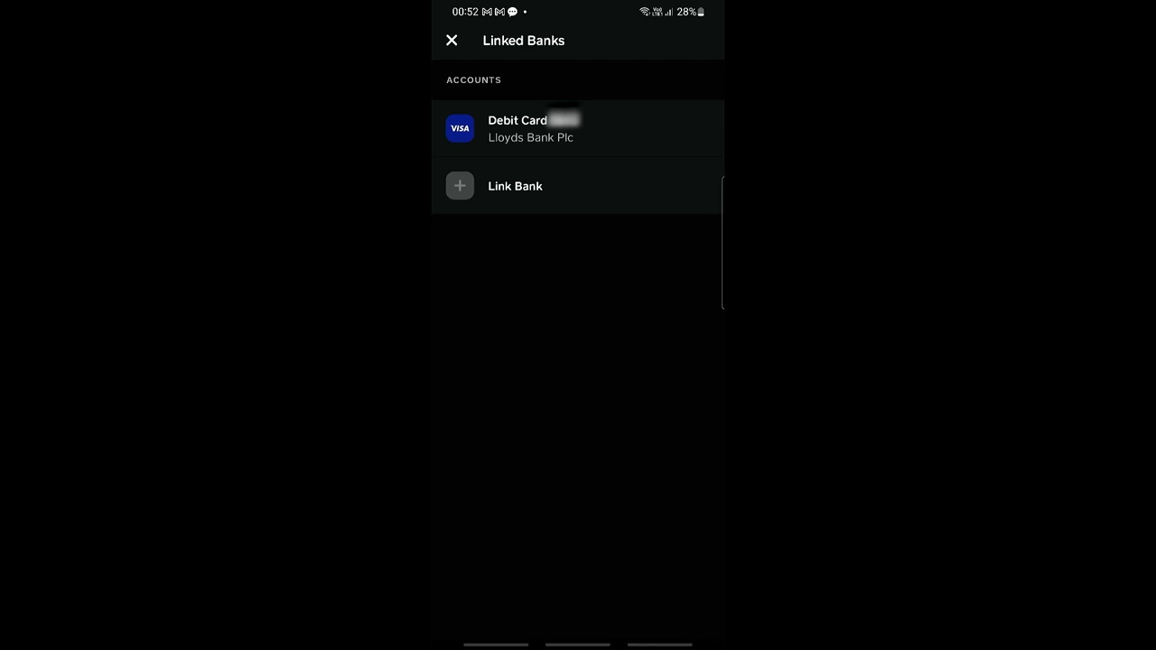
left_click(452, 39)
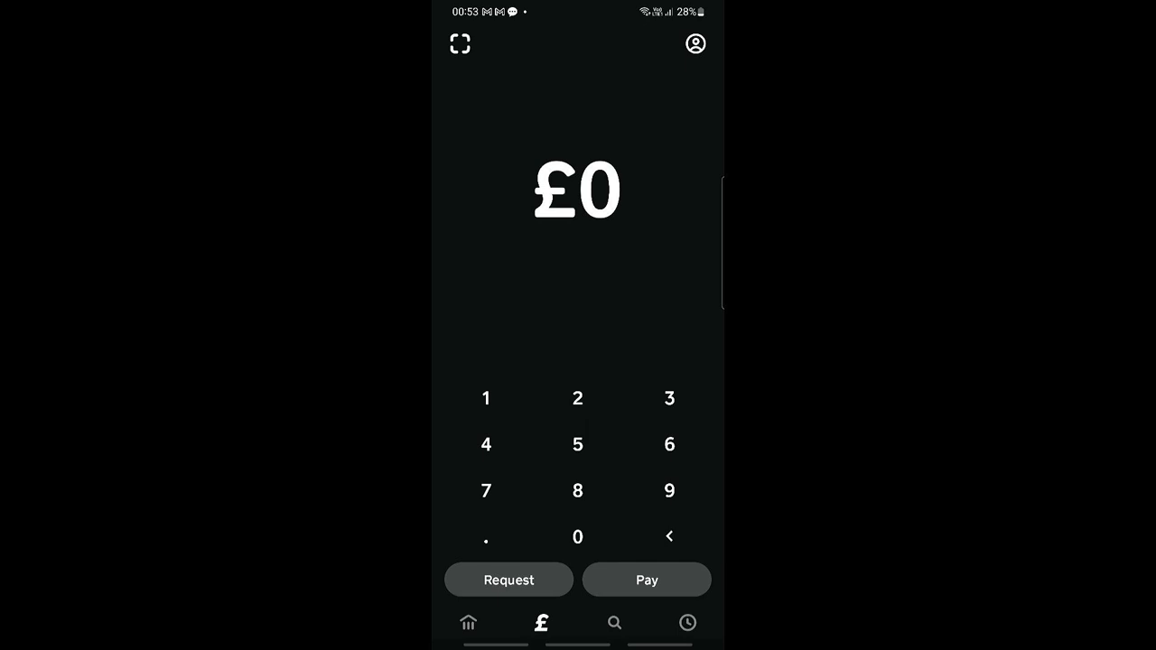
Enter £1 on the keypad and choose Pay to reach the recipient and note screen.
left_click(486, 399)
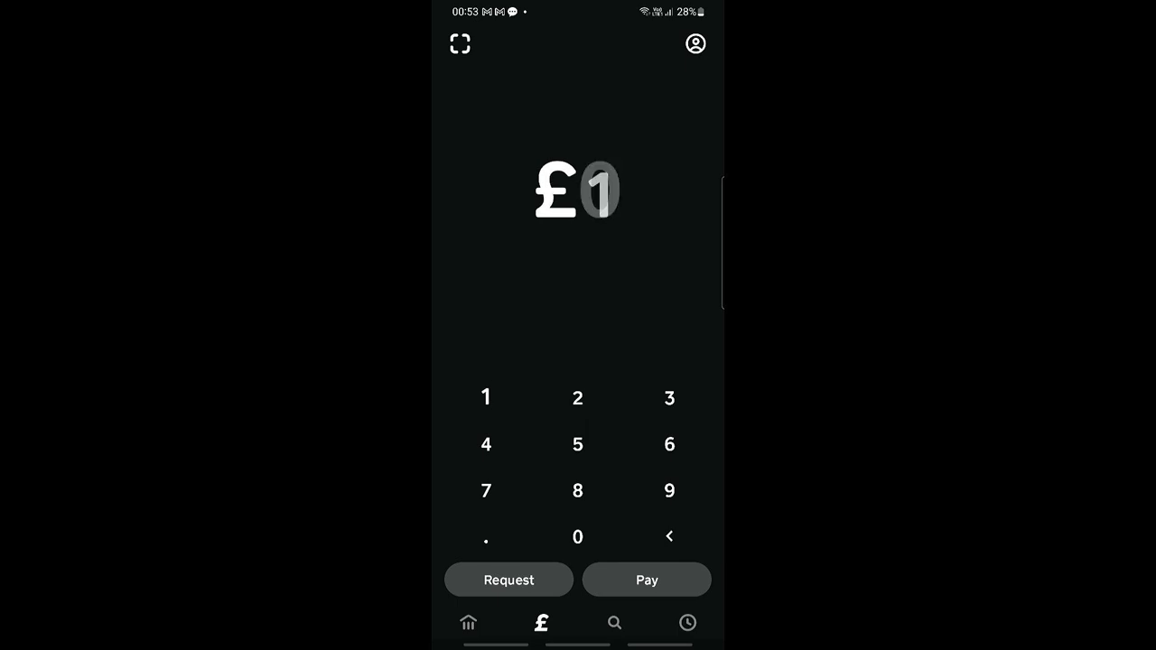
left_click(486, 398)
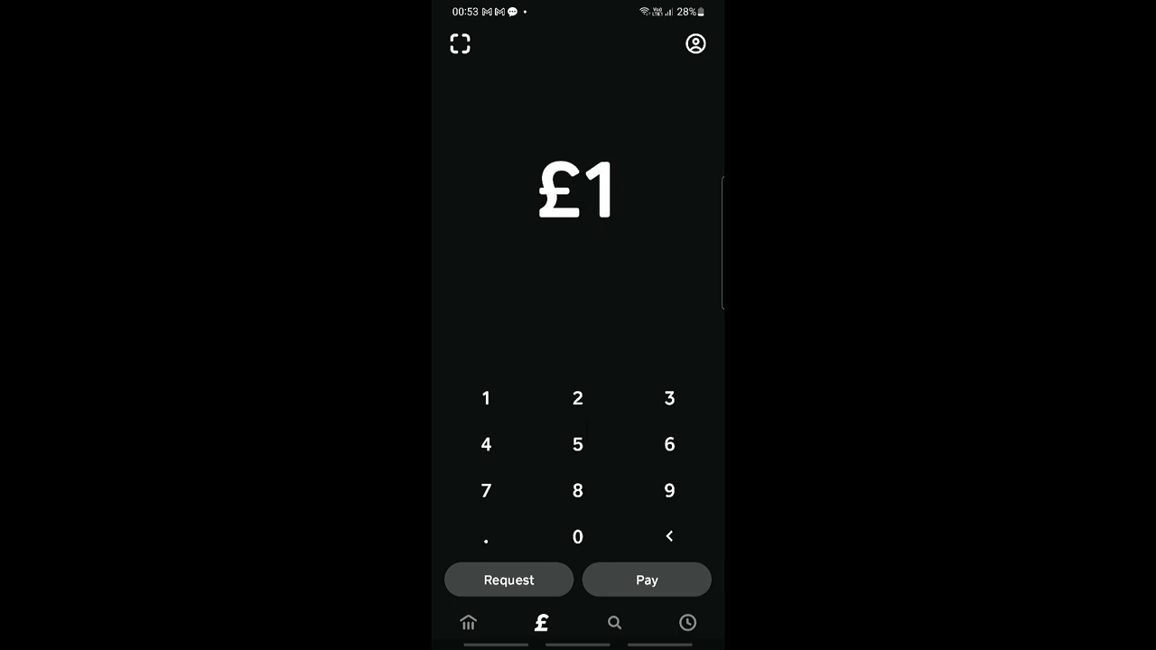
left_click(647, 580)
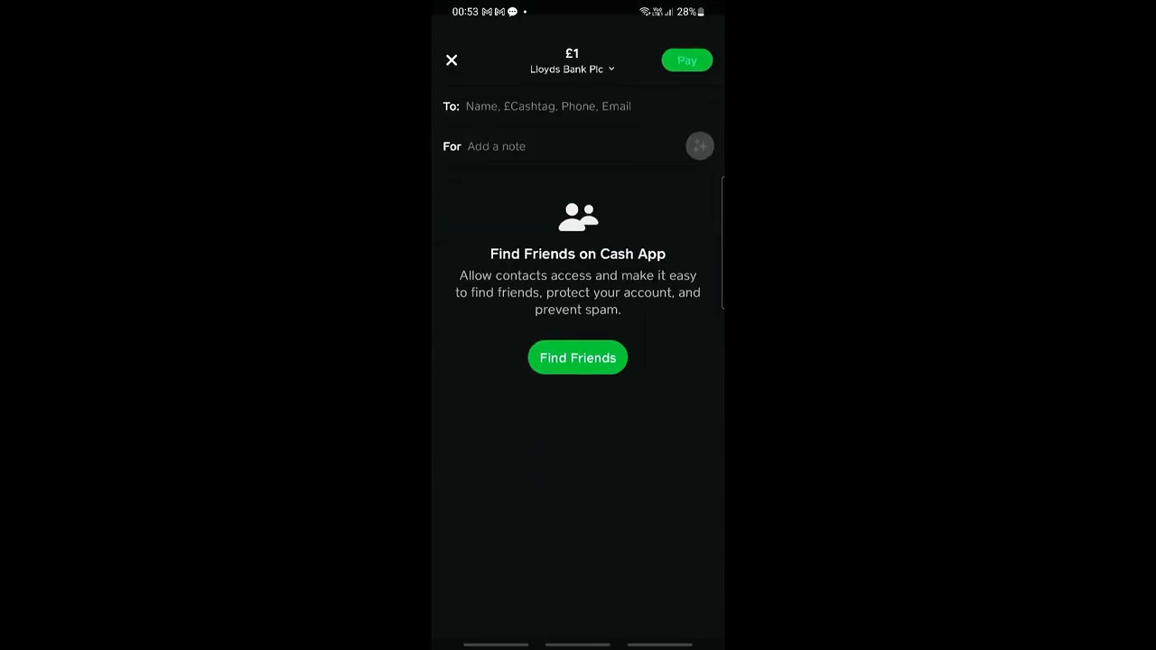
Open the funding-source sheet listing Cash Balance and Lloyds Bank Plc for the £1 payment.
left_click(545, 104)
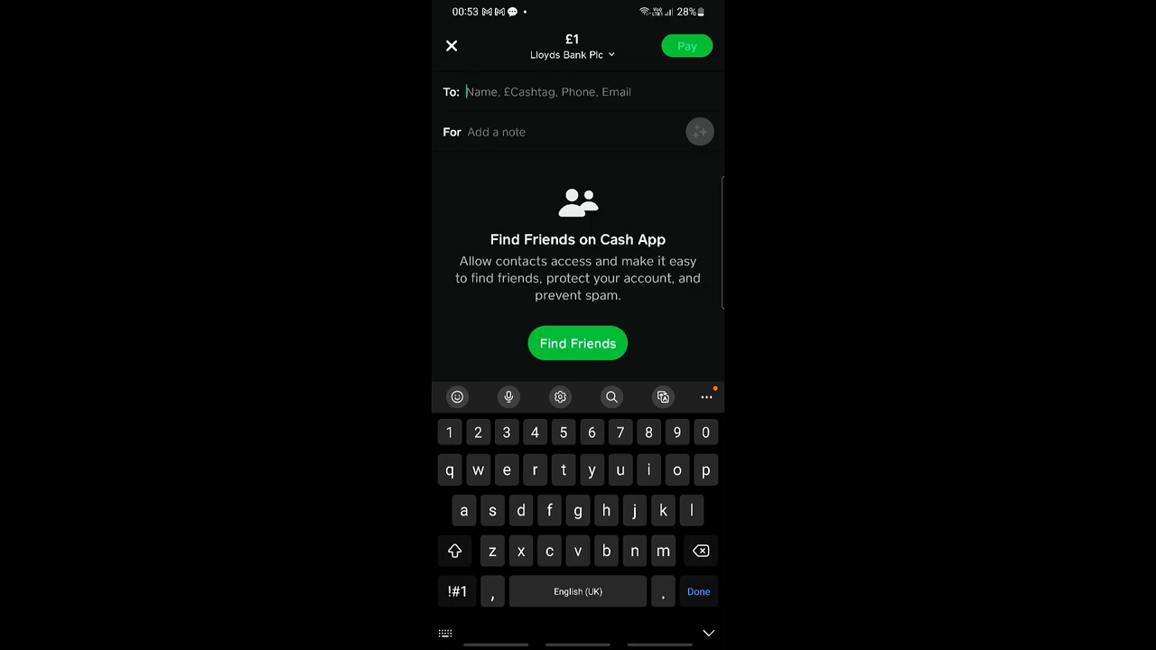
left_click(571, 47)
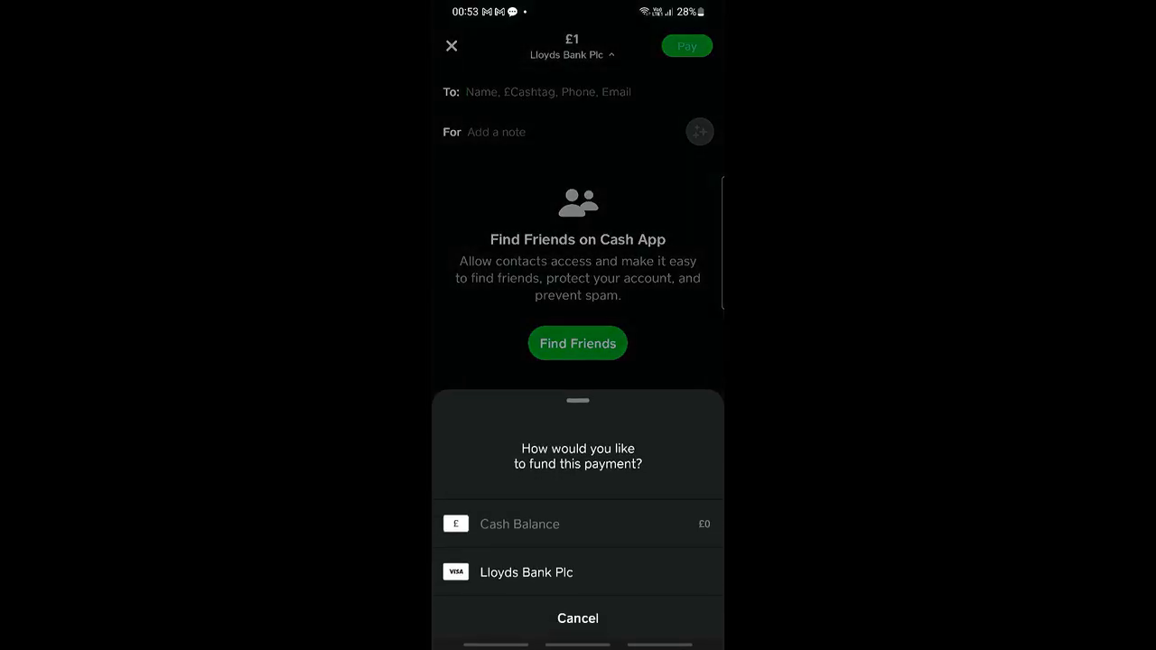